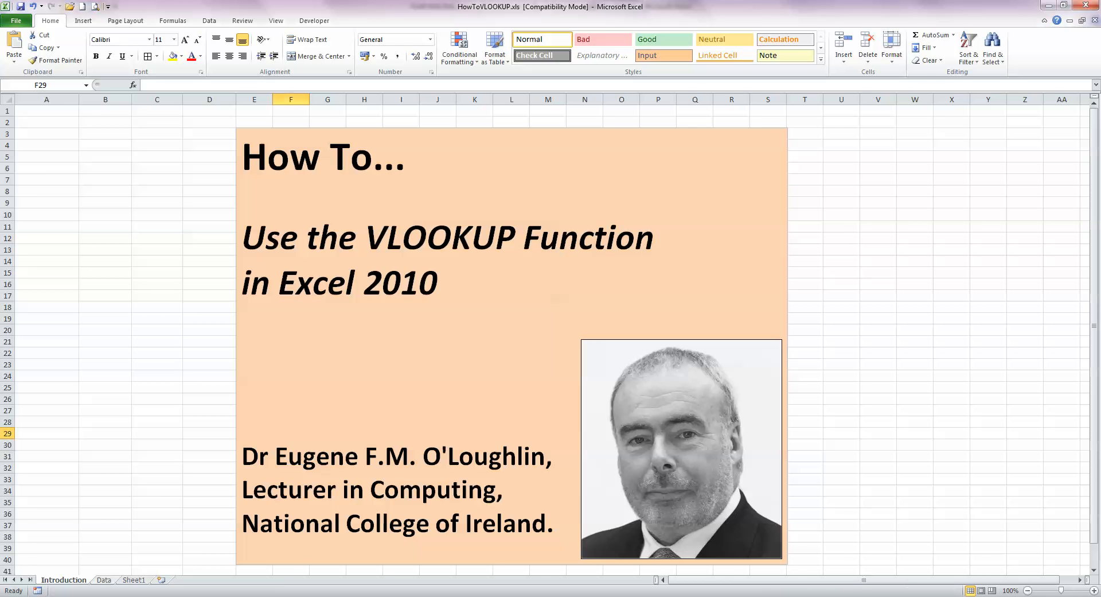
Switch to the Data sheet holding the price table and book list
click(103, 580)
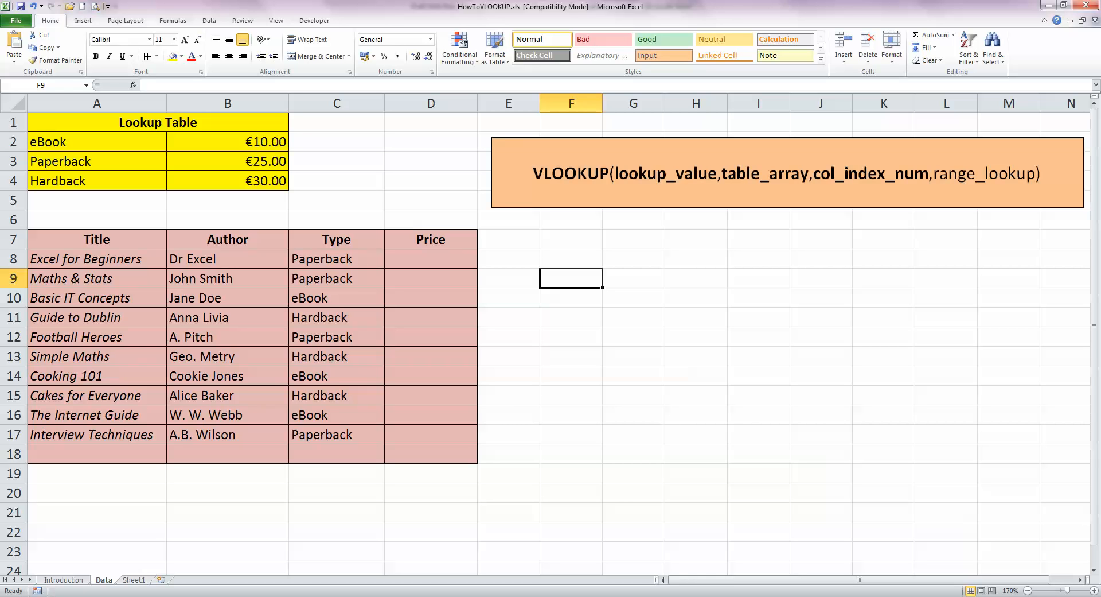
Select cell D8, the first empty Price cell
click(431, 259)
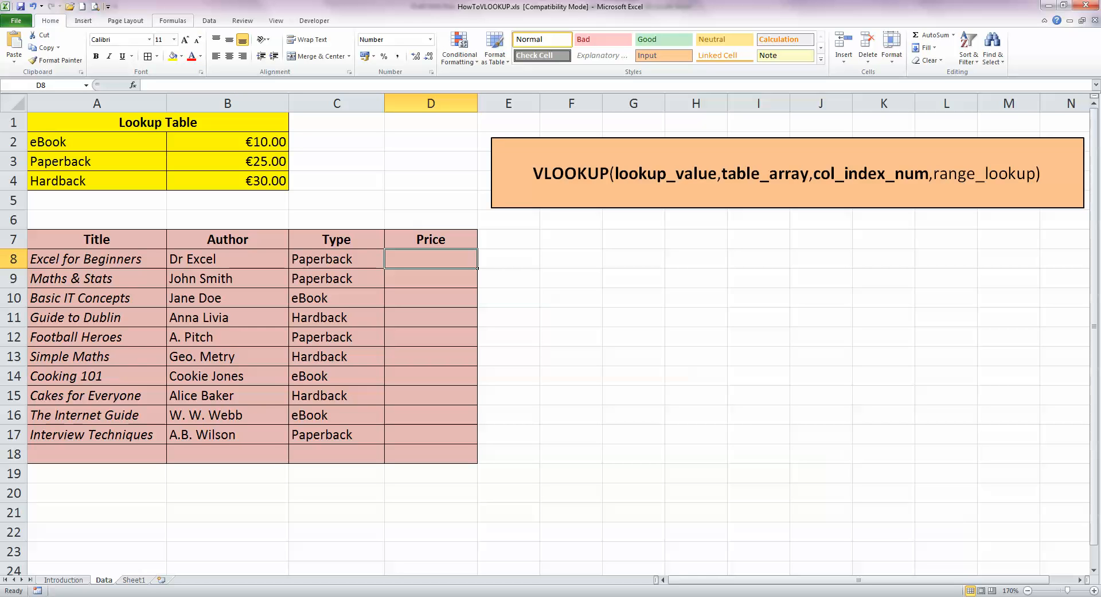
Insert the VLOOKUP function into D8 from Formulas > Lookup & Reference
click(172, 21)
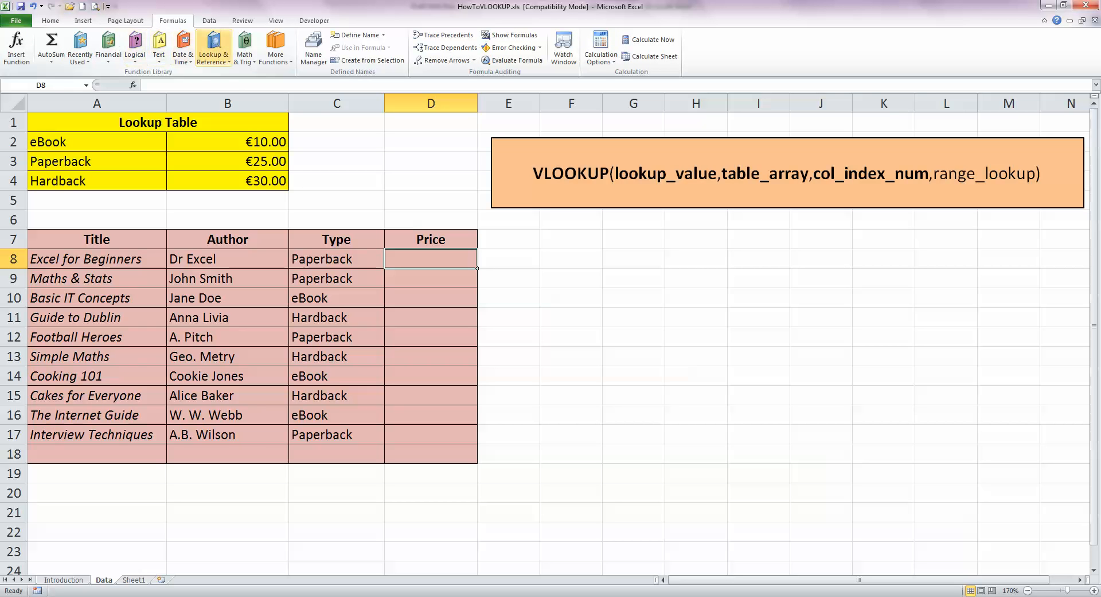
mouse_move(213, 47)
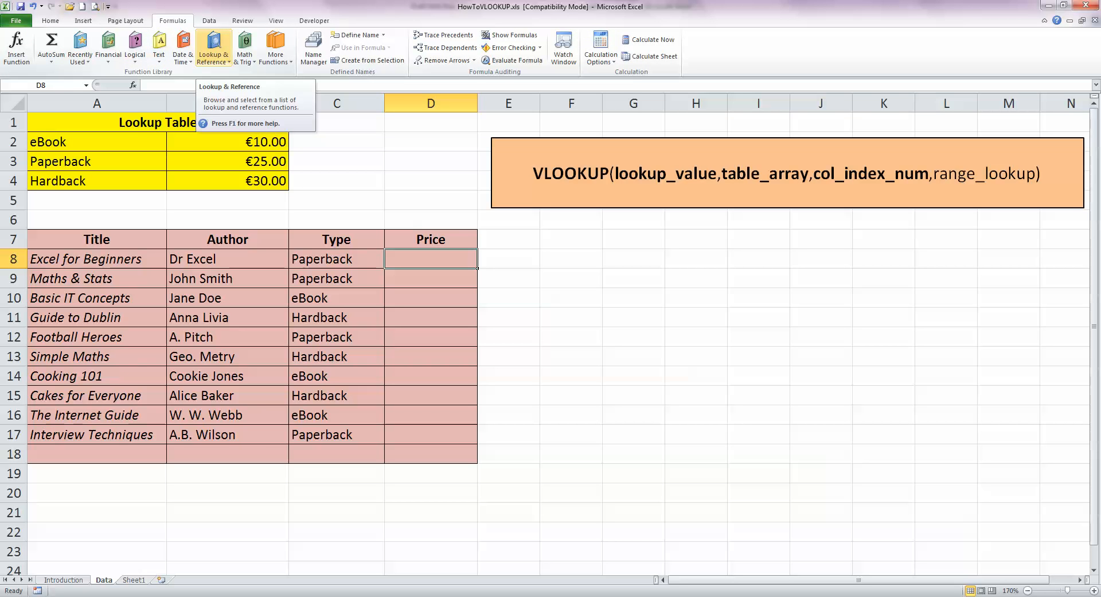
click(213, 47)
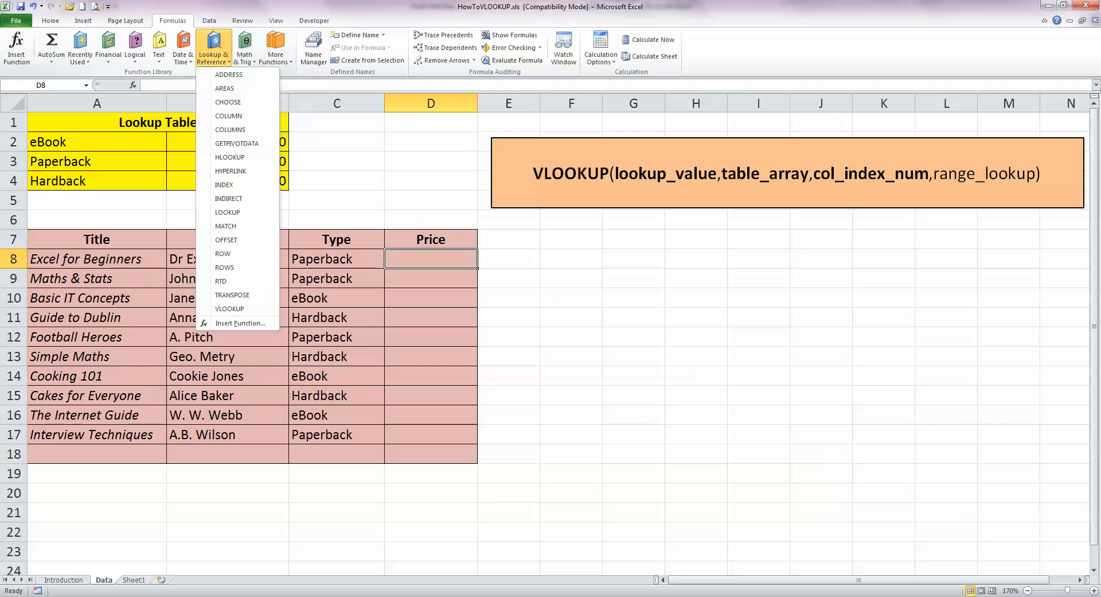
mouse_move(224, 266)
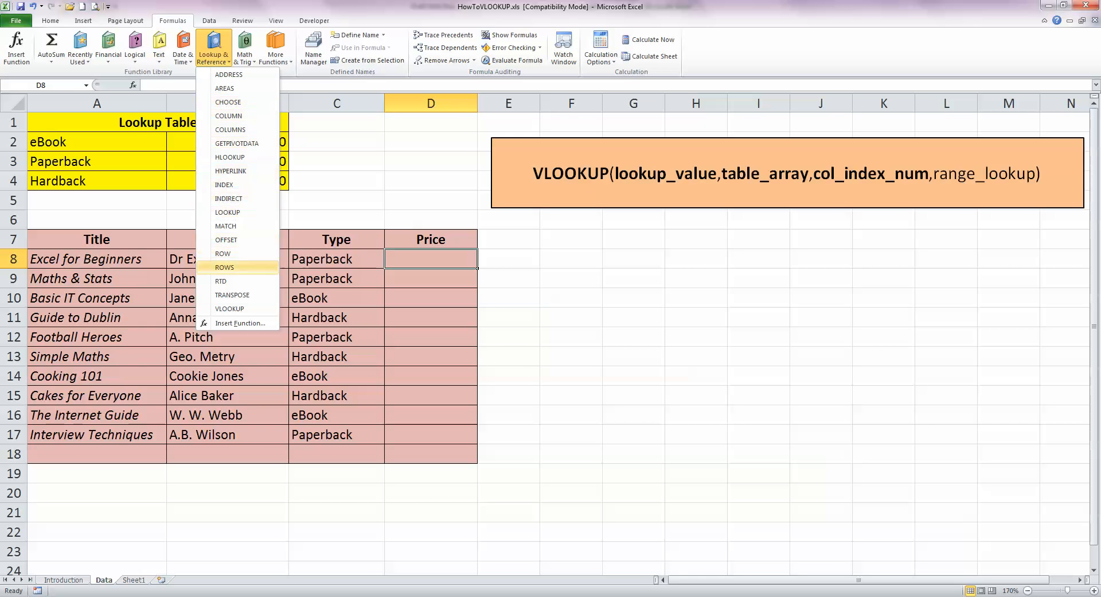
mouse_move(229, 308)
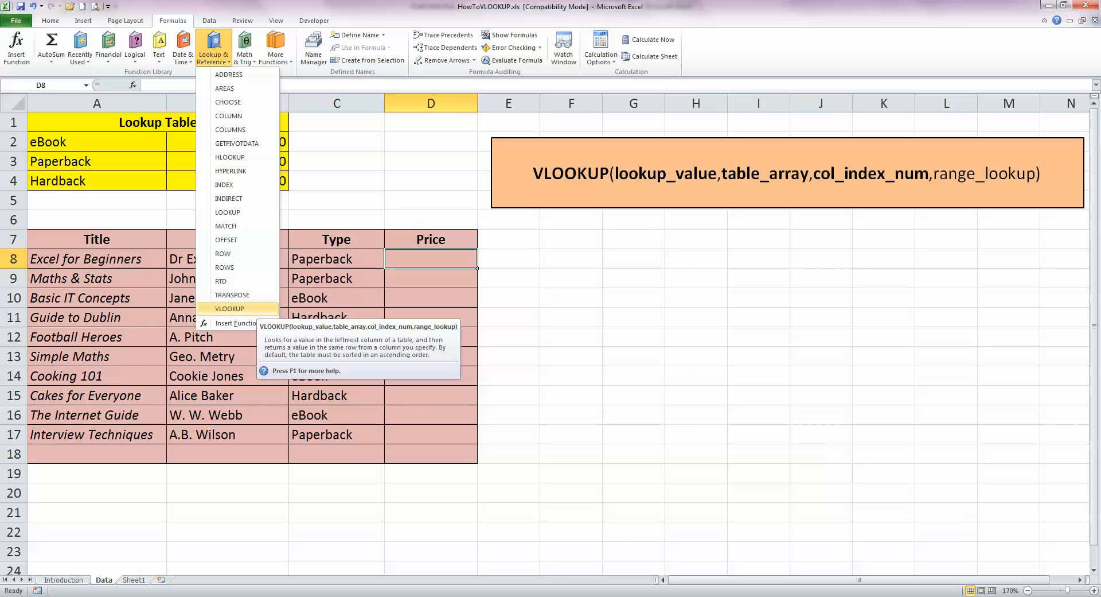
click(230, 308)
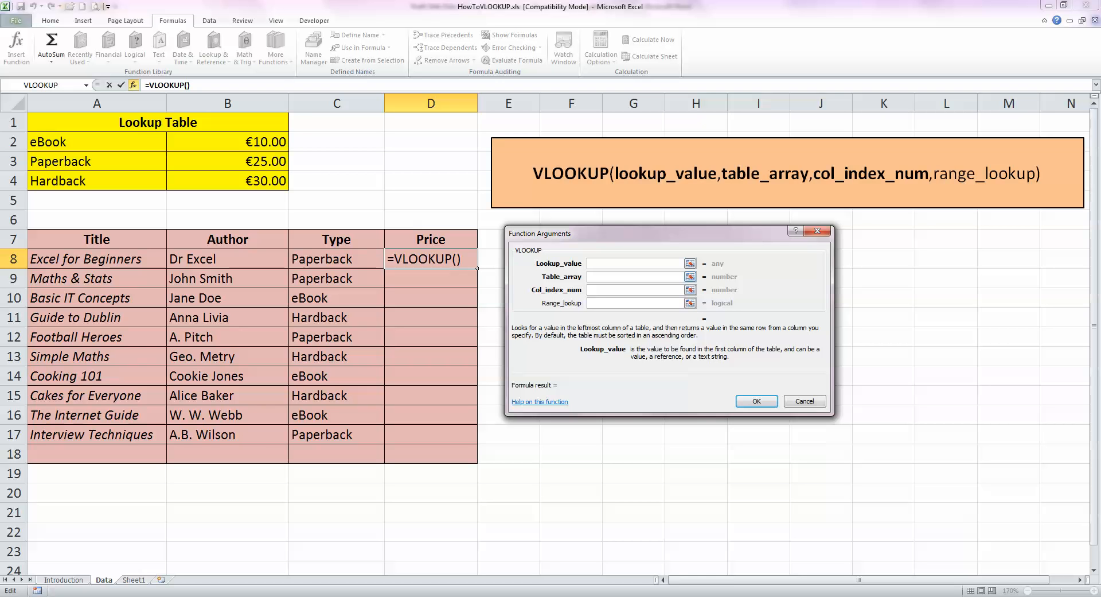
Set the VLOOKUP lookup value to C8 and the table array to A2:B4
click(634, 262)
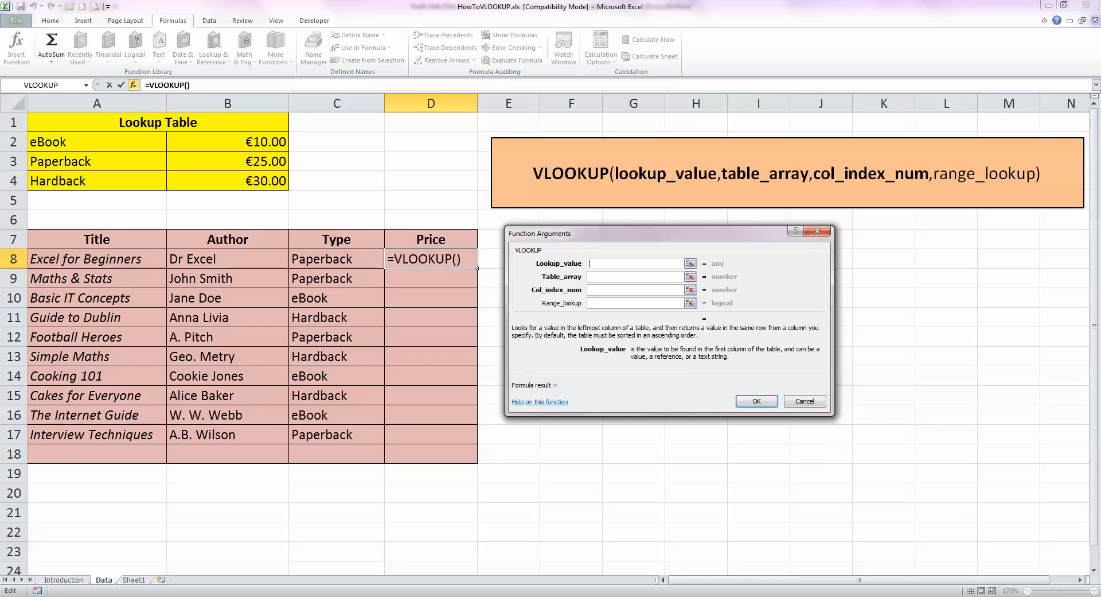
click(336, 259)
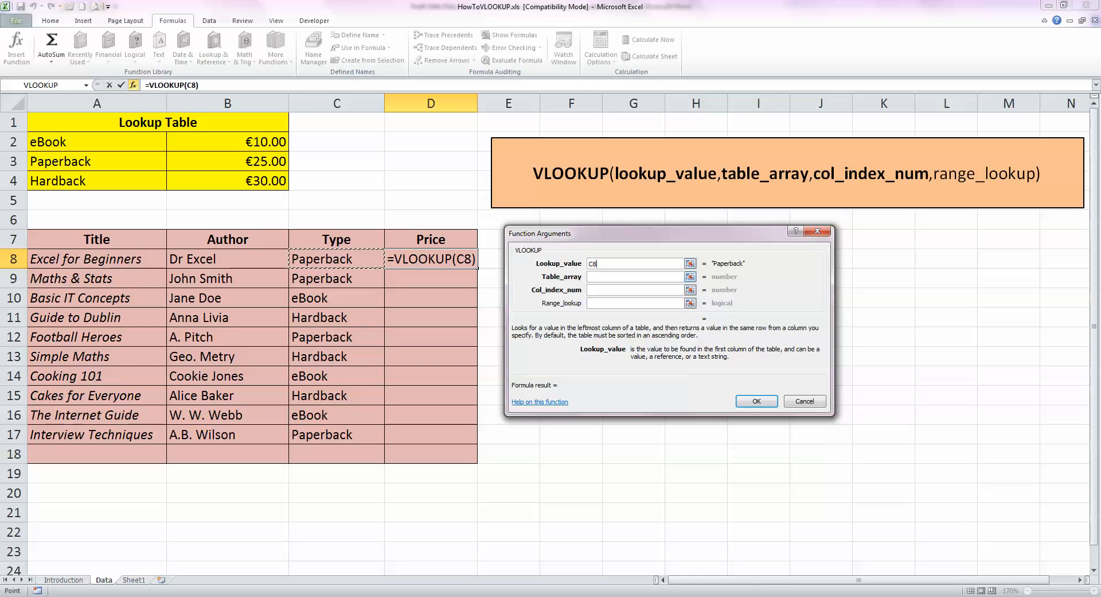
click(632, 275)
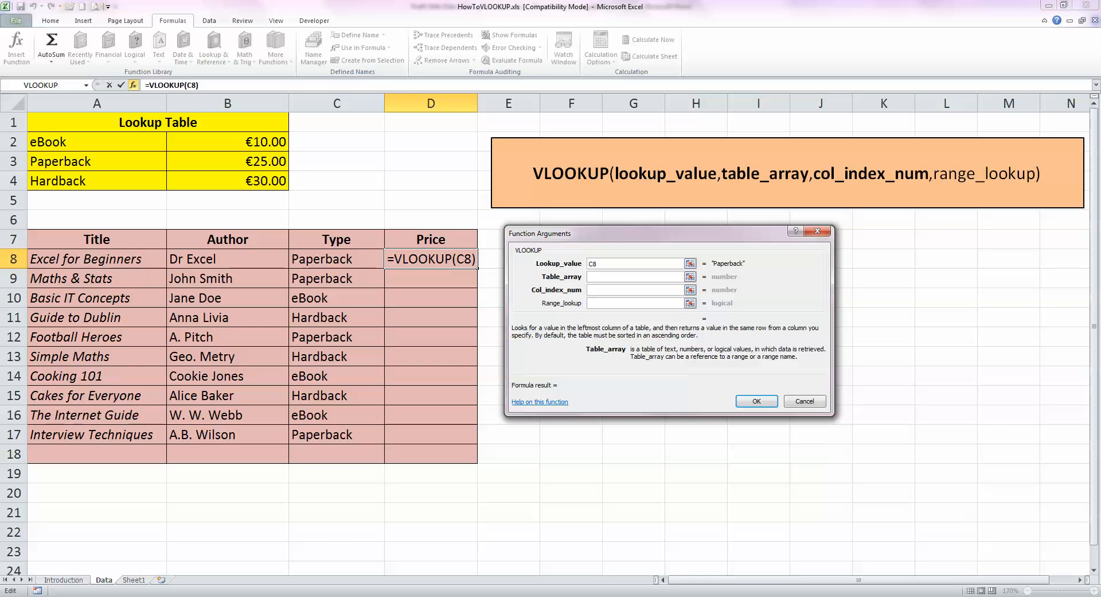
drag(96, 141, 227, 180)
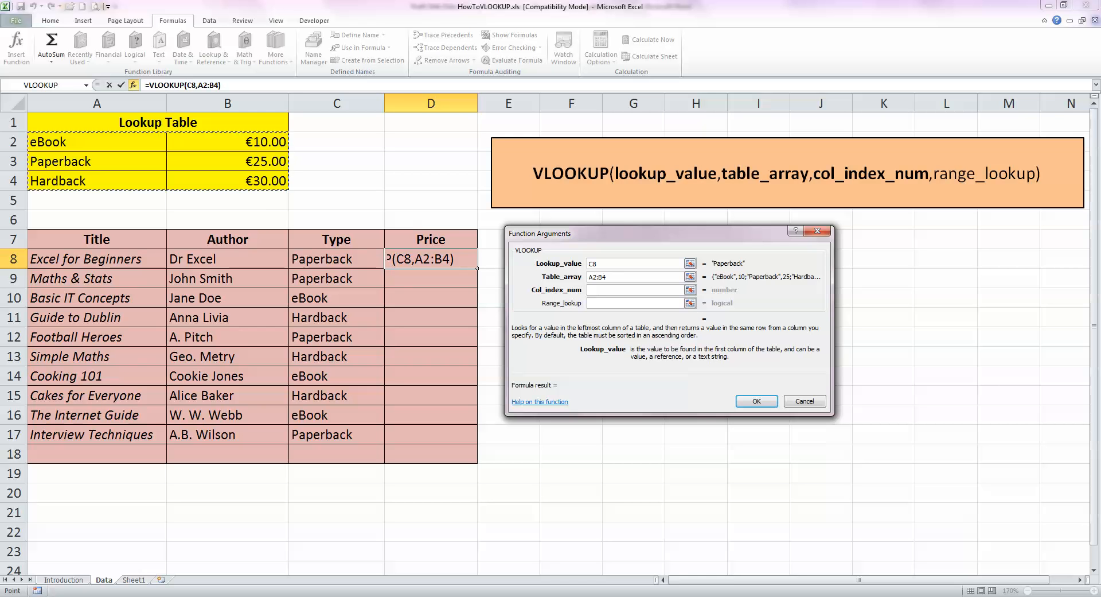
Set column index 2 and exact-match range lookup, confirming D8 returns 25
click(633, 275)
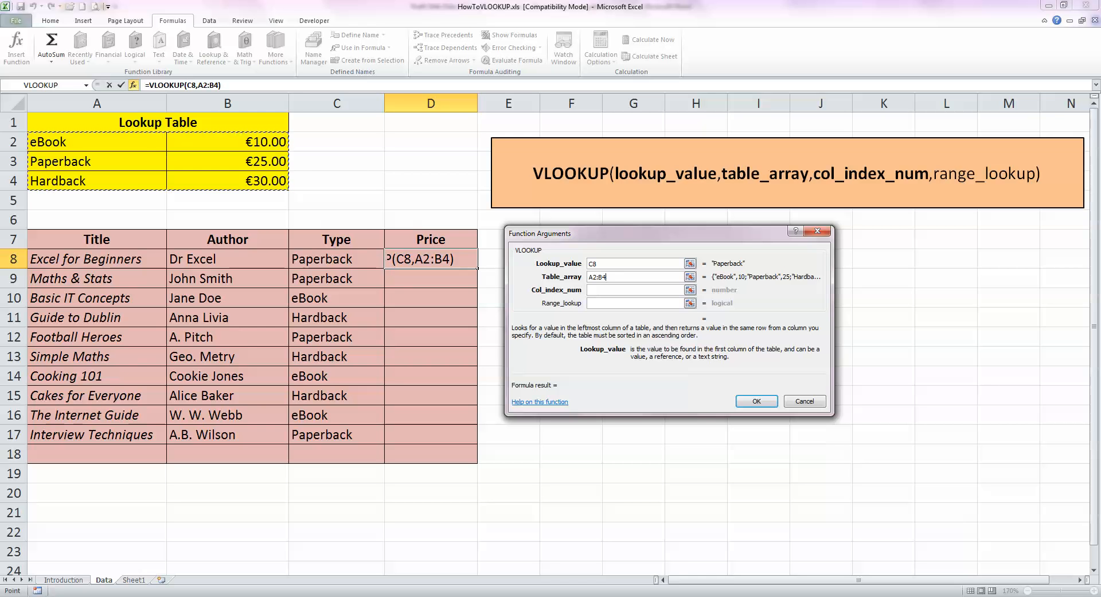
click(636, 290)
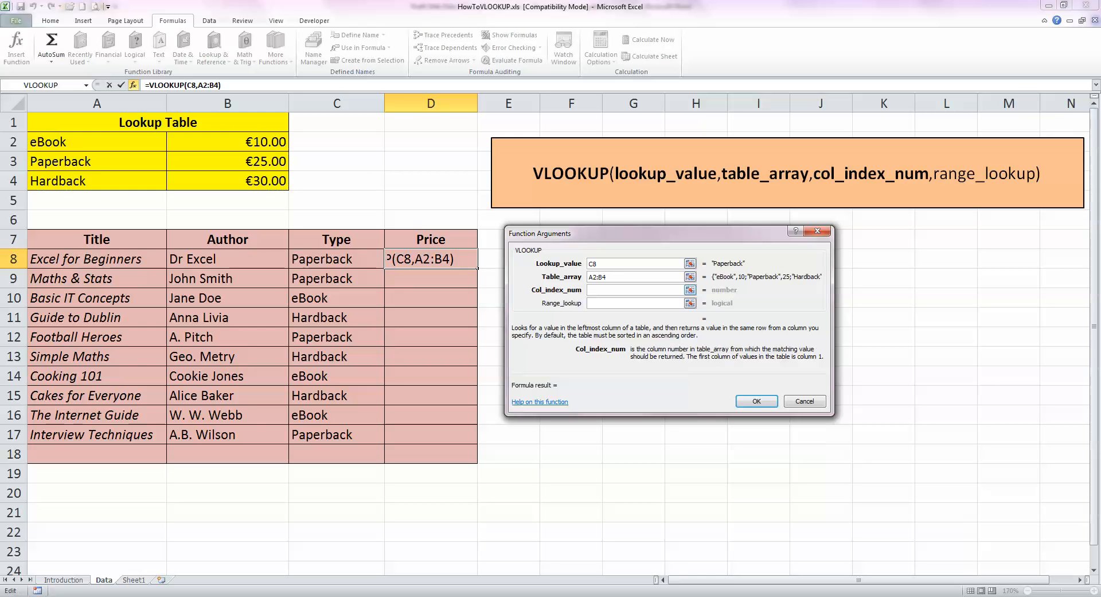
click(635, 290)
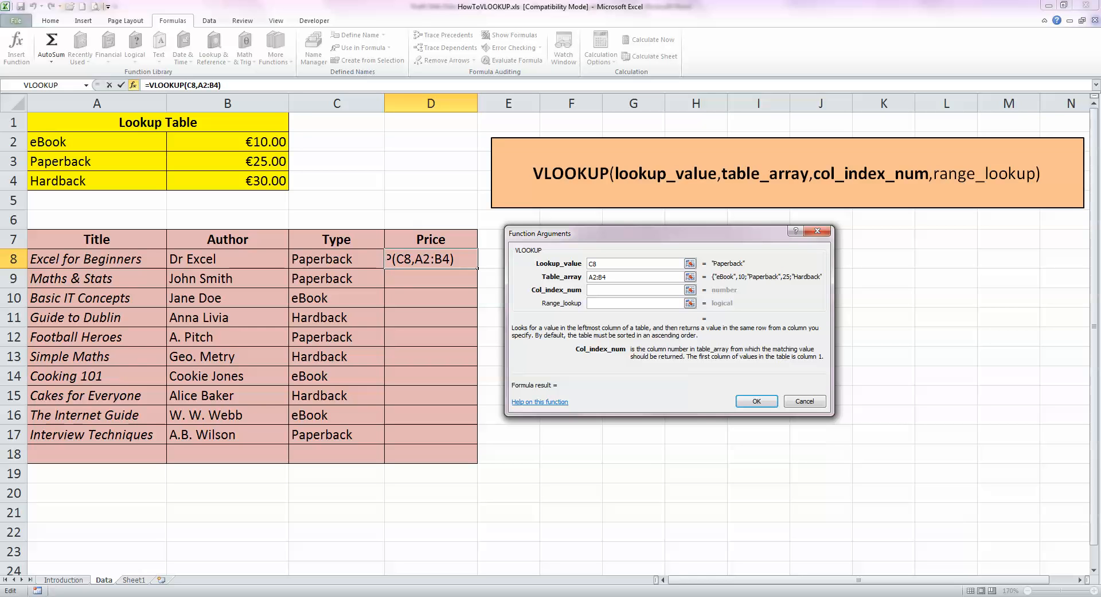
text(2)
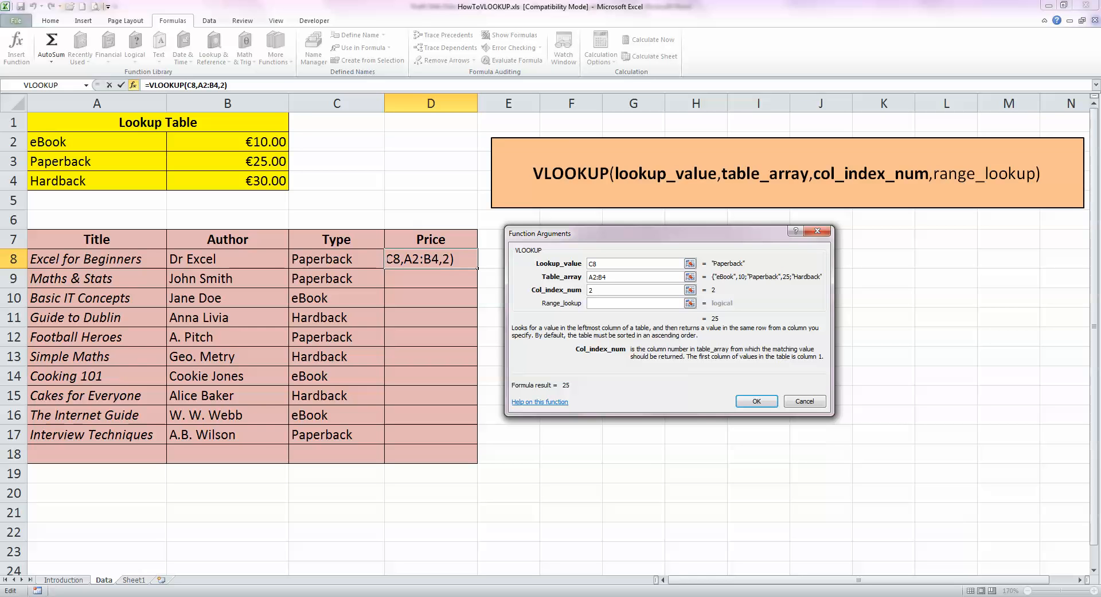
click(636, 302)
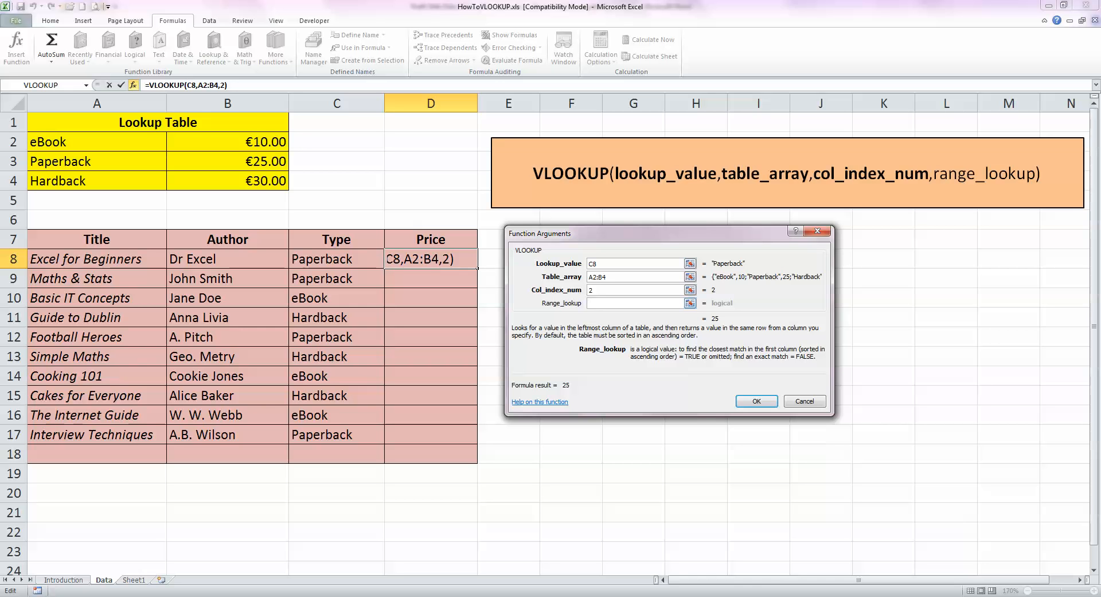
text(LA)
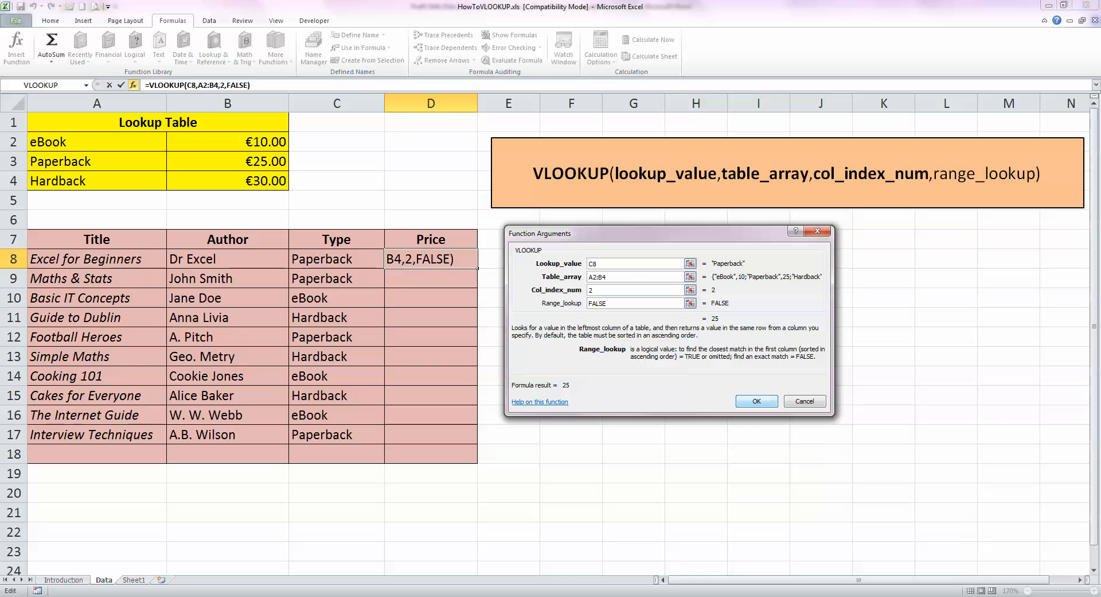
click(756, 400)
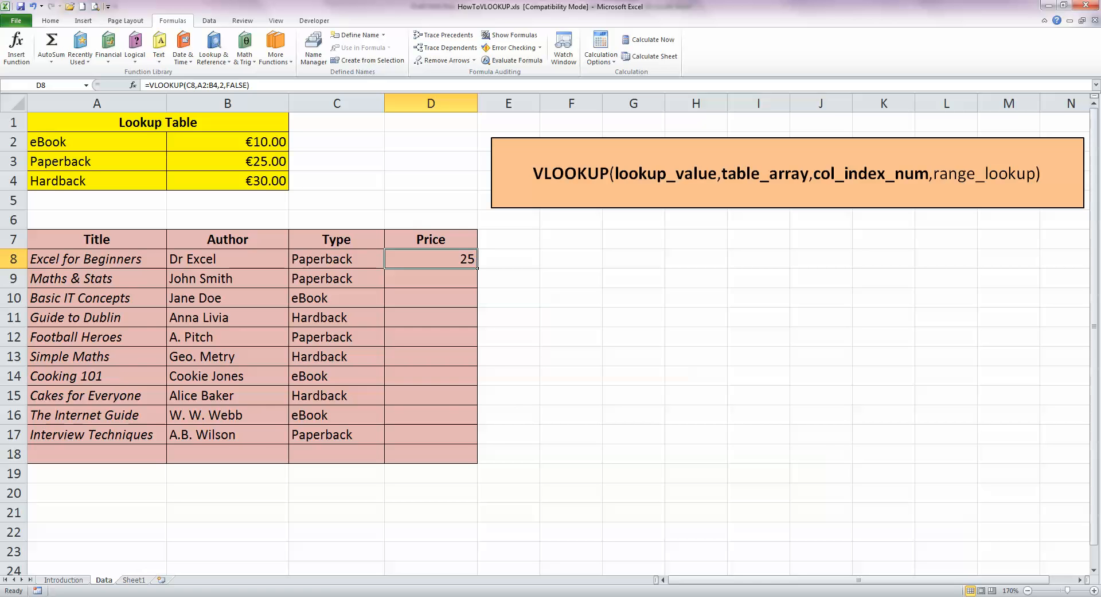
Format D8 as euro currency with 2 decimals, showing €25.00
right_click(431, 258)
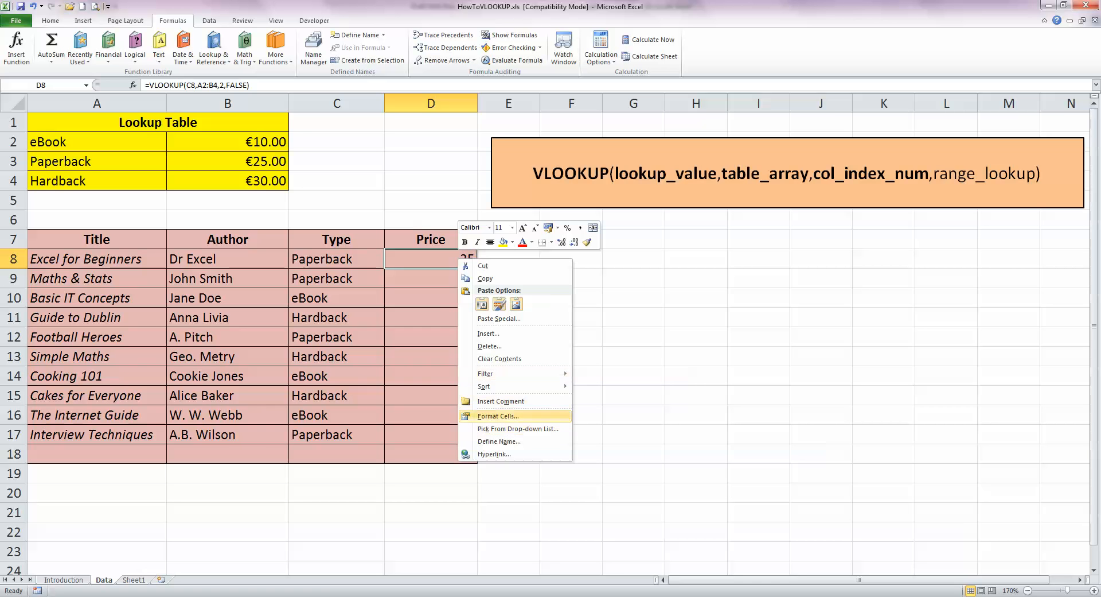
click(497, 415)
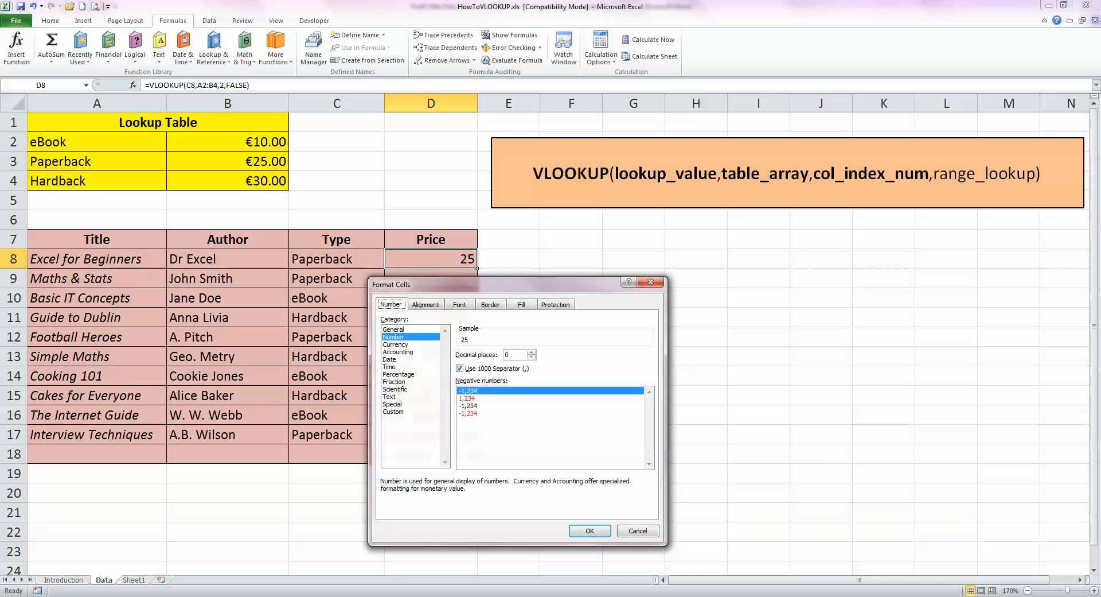
click(395, 344)
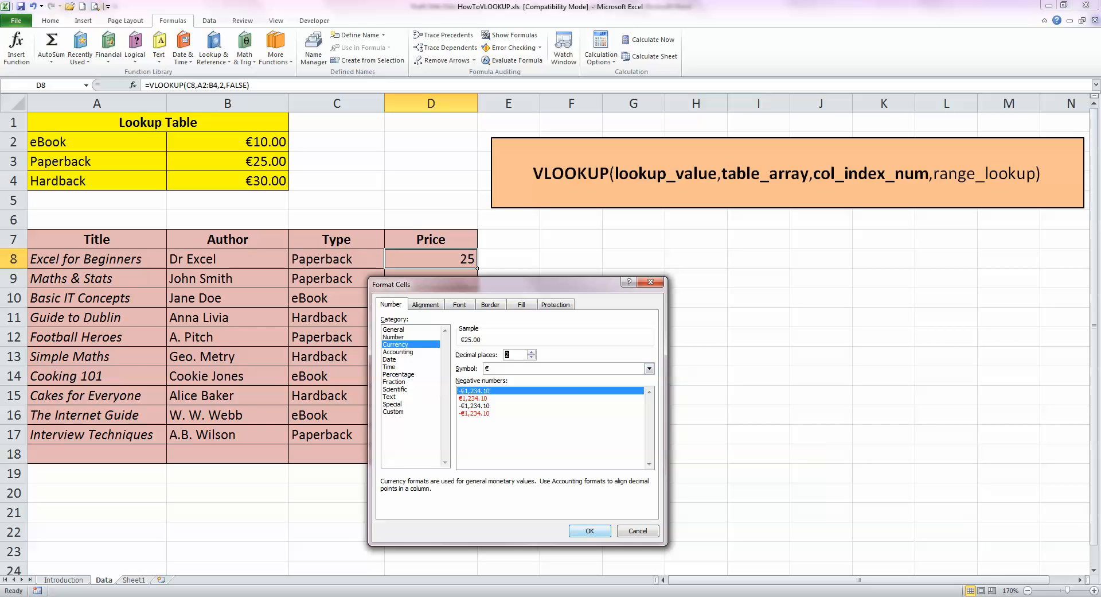
click(589, 530)
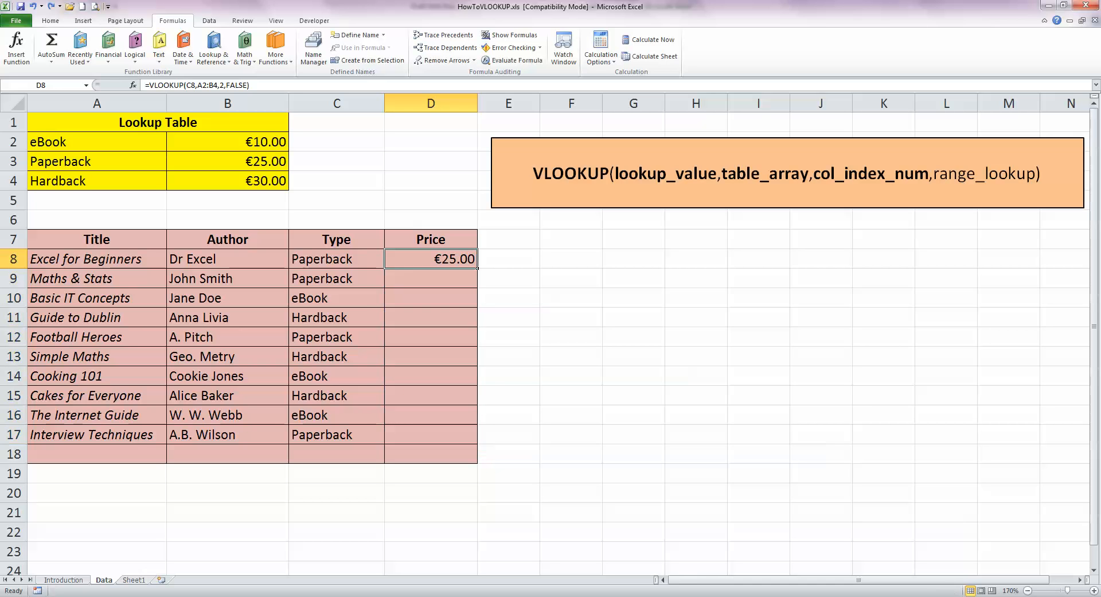
Change D8's table reference to absolute $A$2:$B$4 and commit the formula
double_click(431, 259)
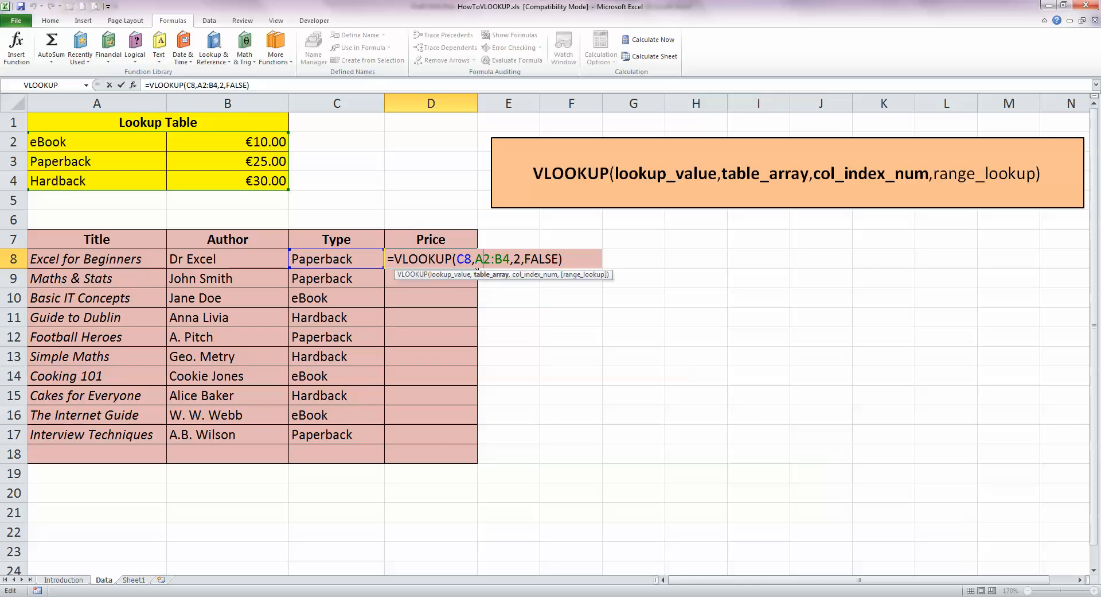
key(f4)
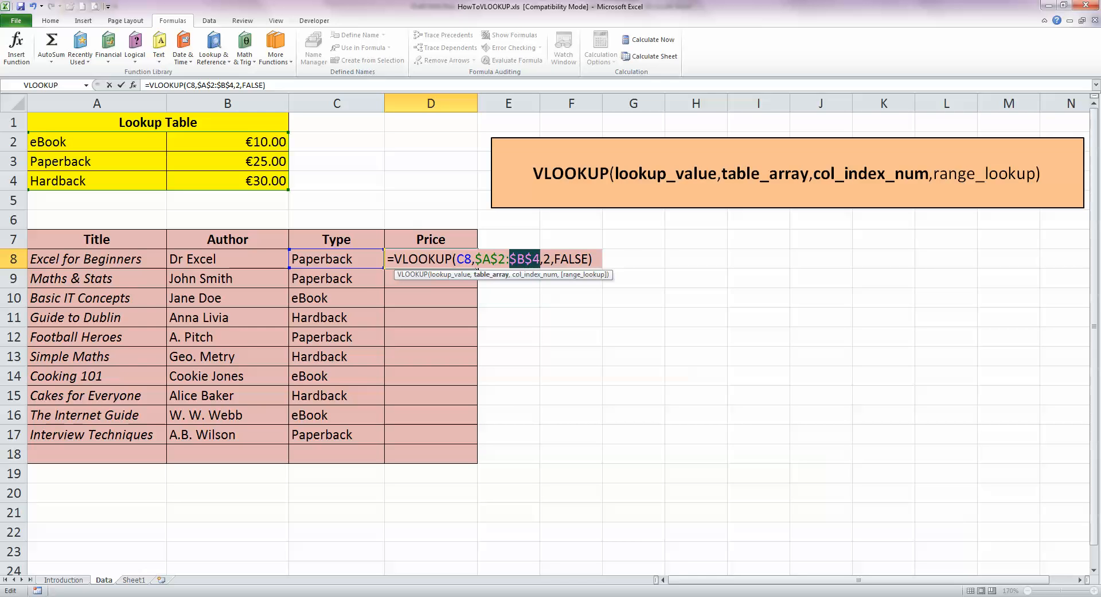
key(Return)
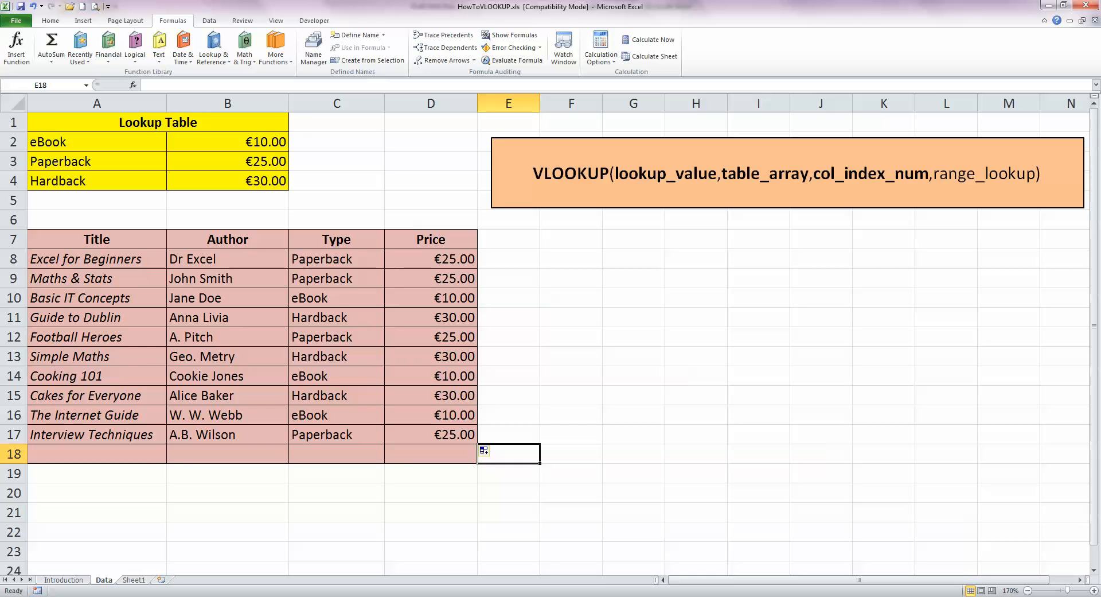
click(431, 415)
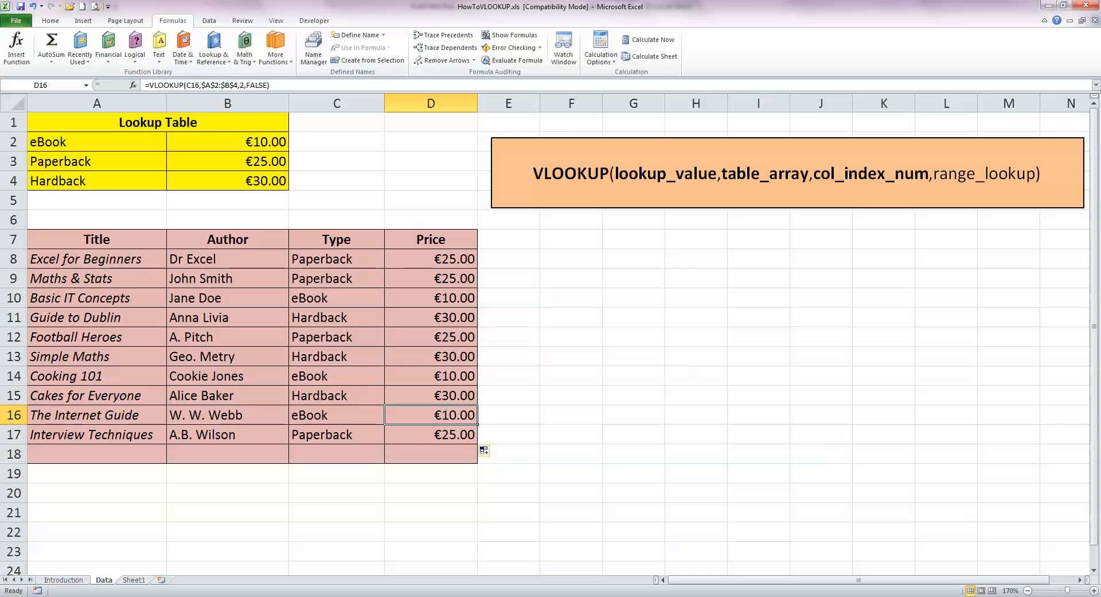
double_click(431, 414)
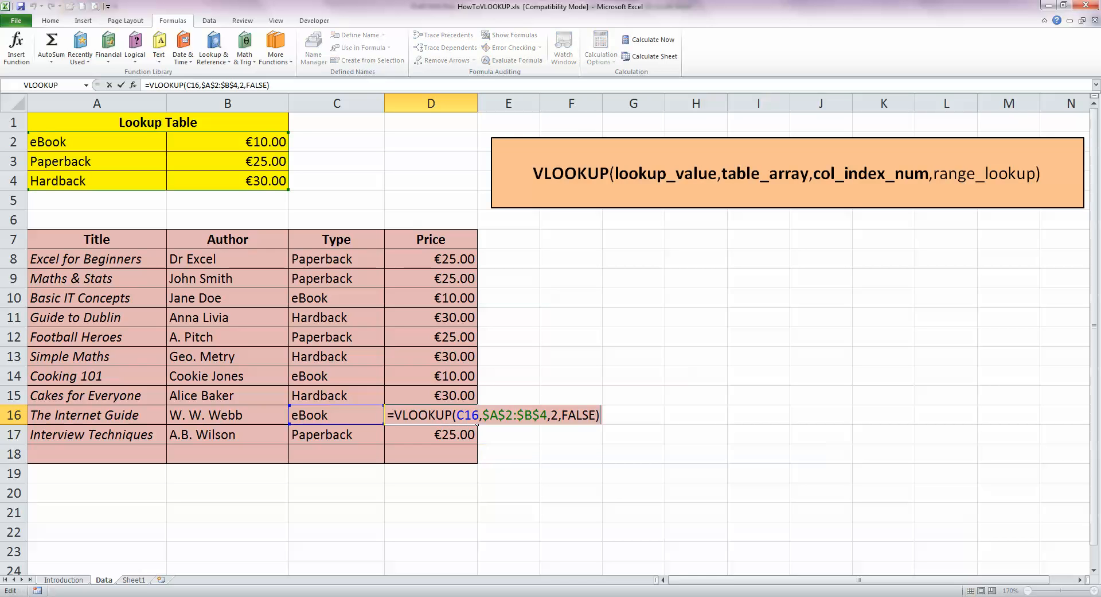